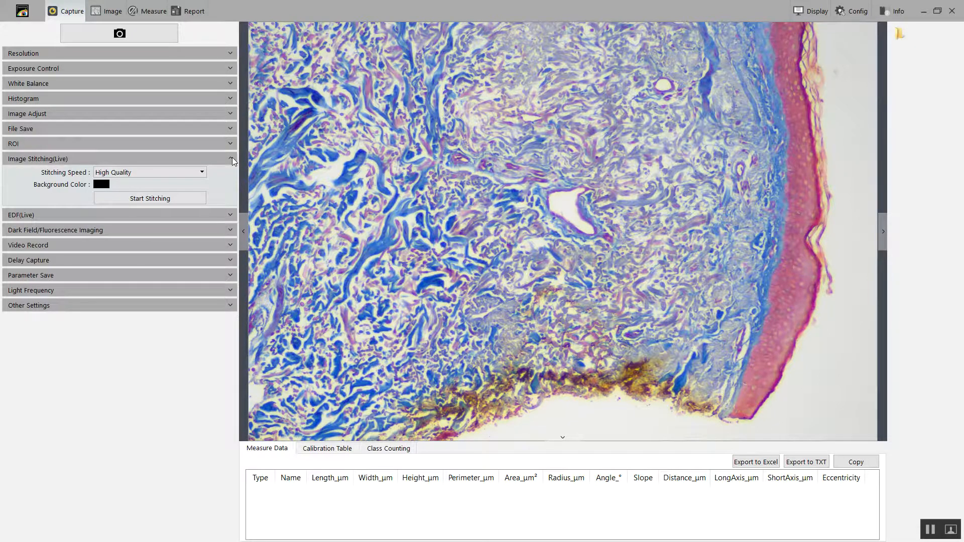
mouse_move(215, 178)
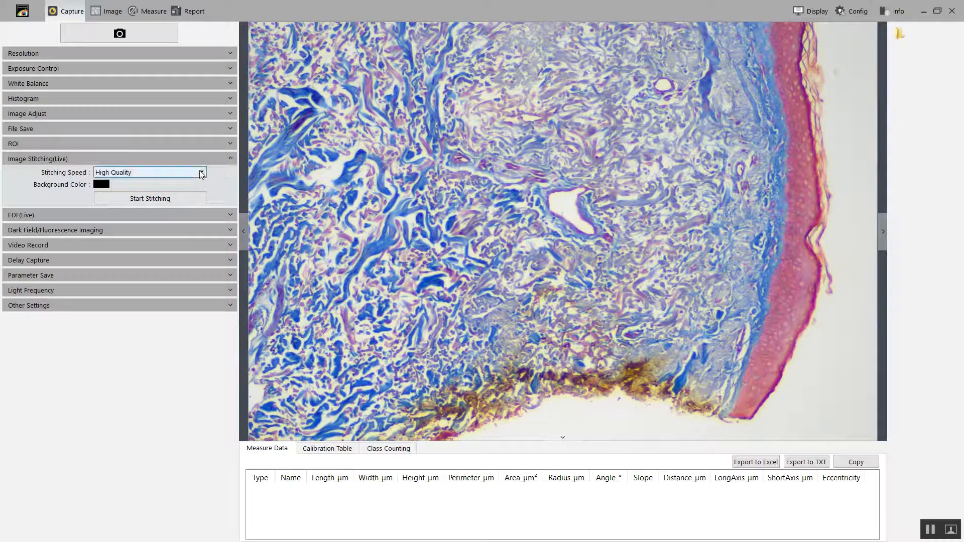
- Keep stitching speed at High Quality, start live stitching, and dismiss the exposure/stage-speed reminder
click(201, 172)
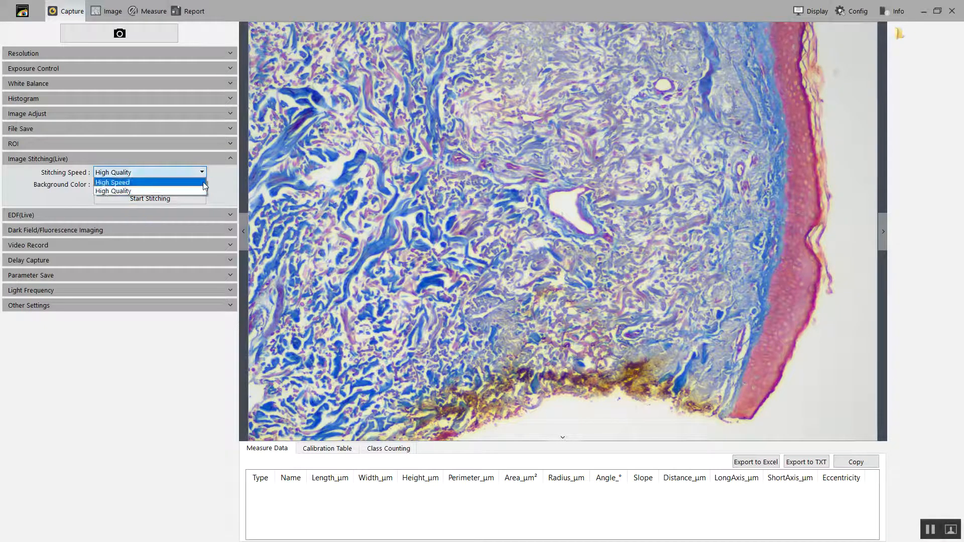
click(112, 191)
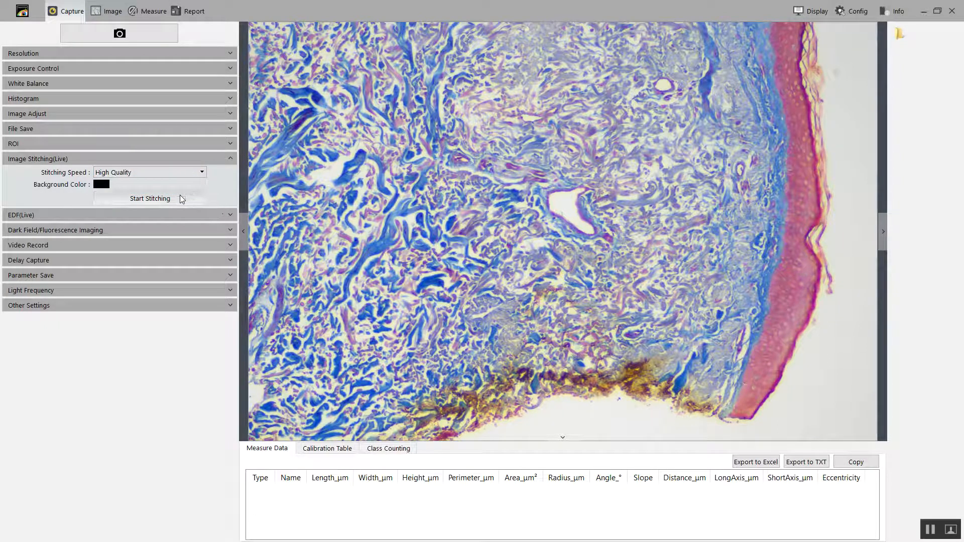
mouse_move(637, 153)
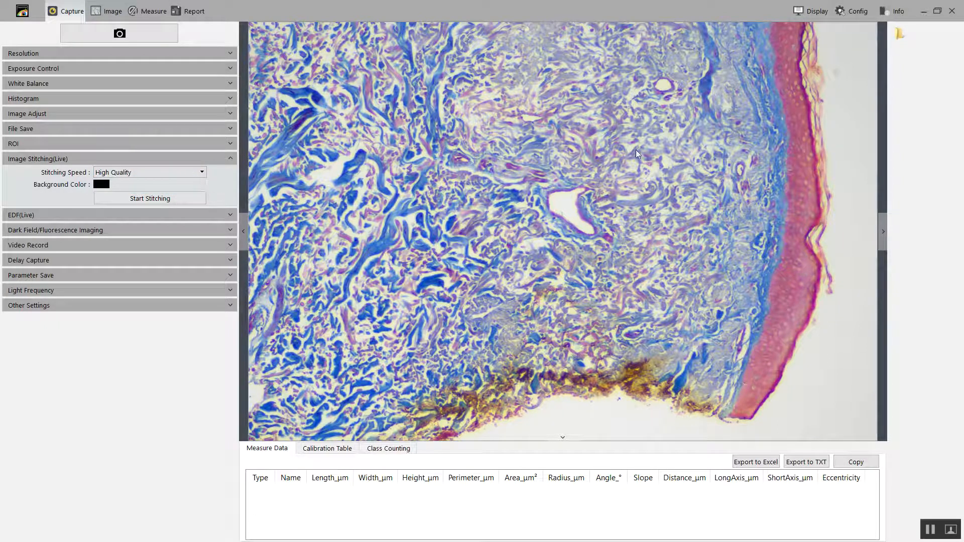
mouse_move(435, 320)
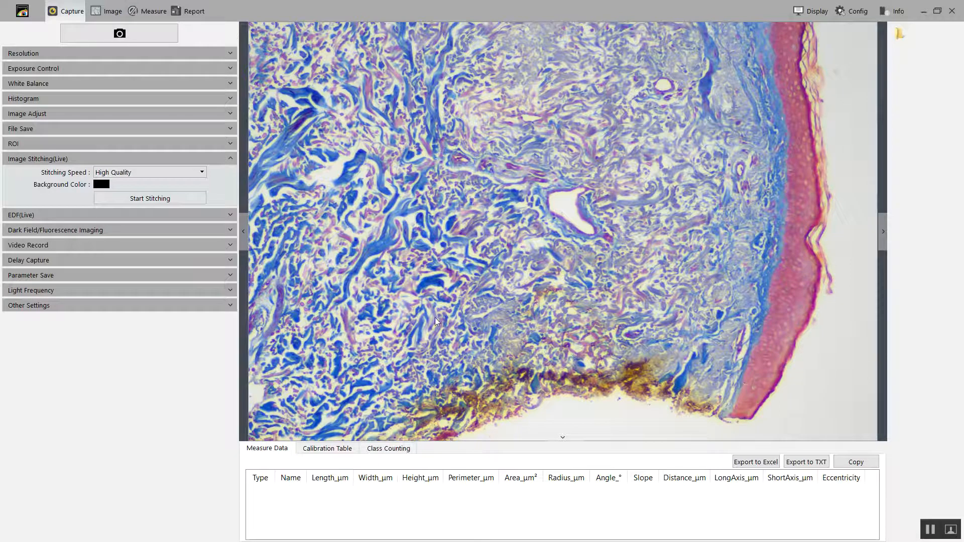
mouse_move(701, 145)
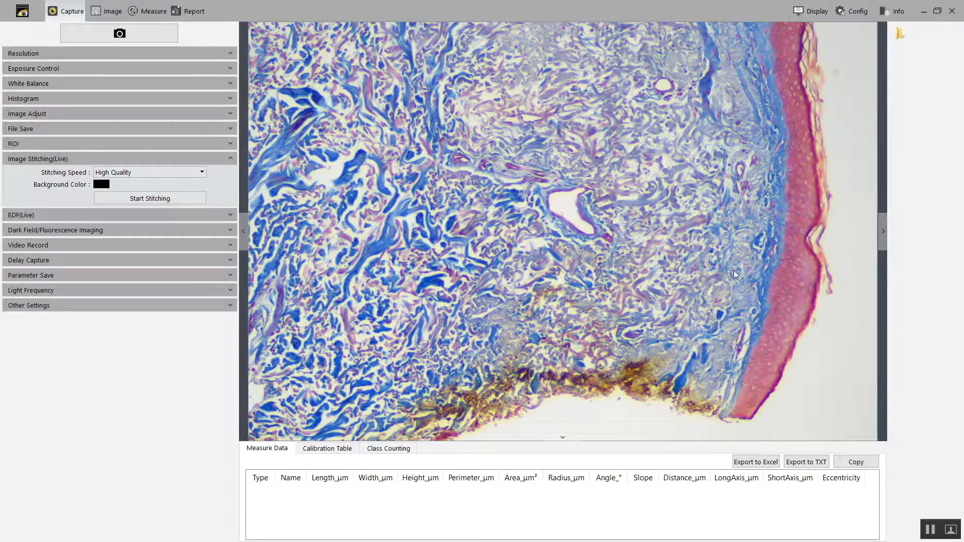
mouse_move(731, 278)
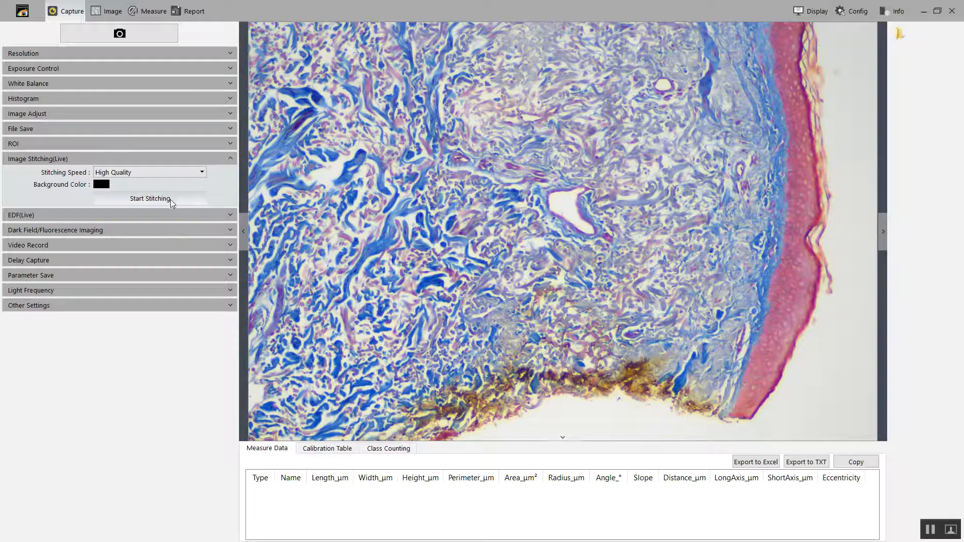
click(150, 198)
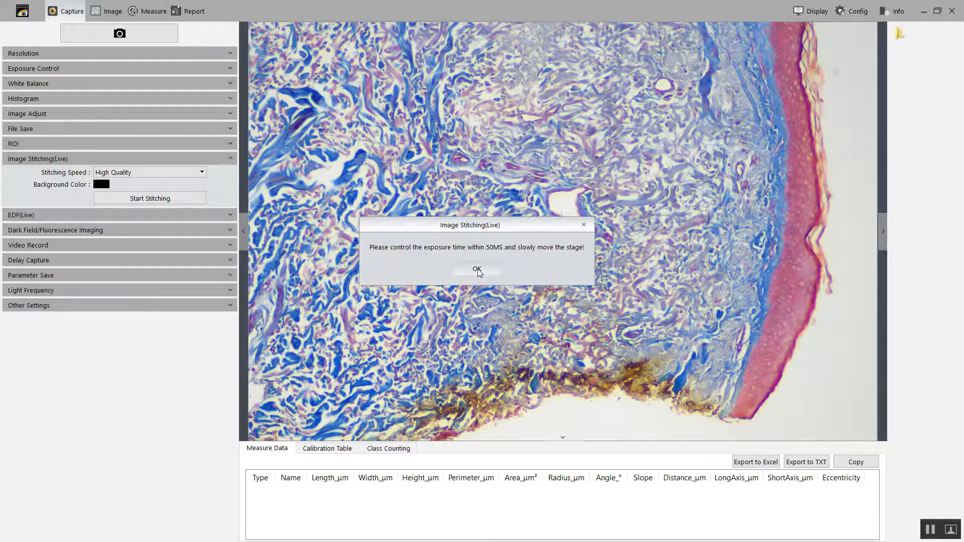
click(476, 270)
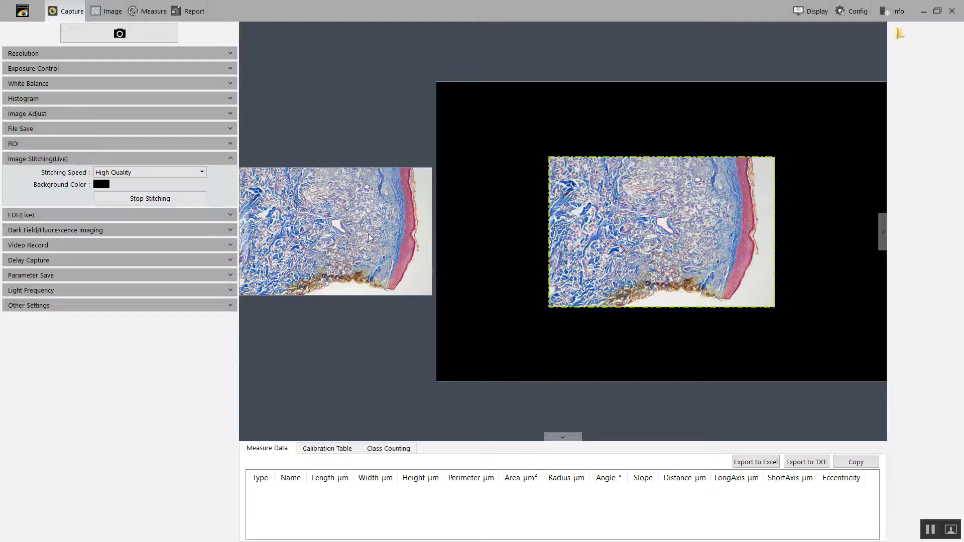
mouse_move(543, 204)
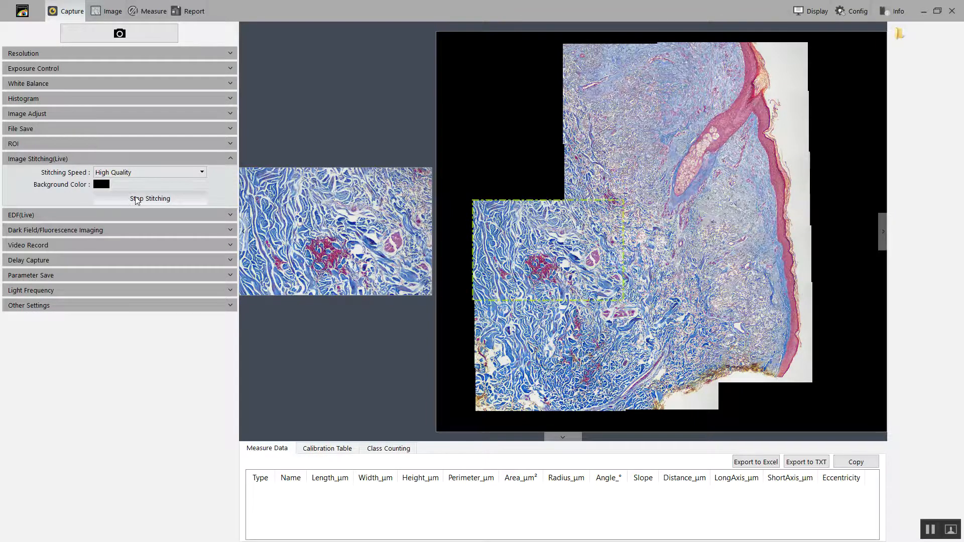
- Stop stitching, show the live view at 1:1, and open the saved panorama thumbnail
click(150, 197)
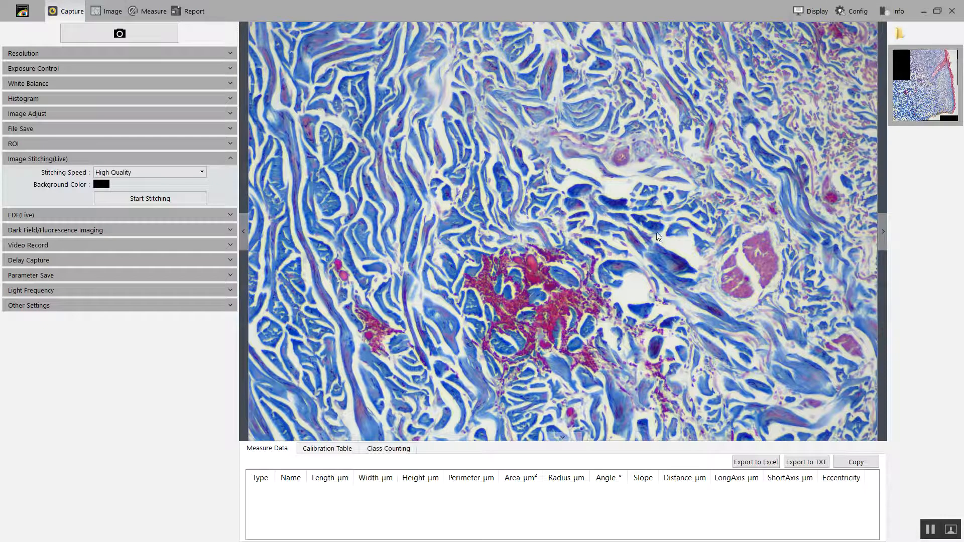
mouse_move(633, 252)
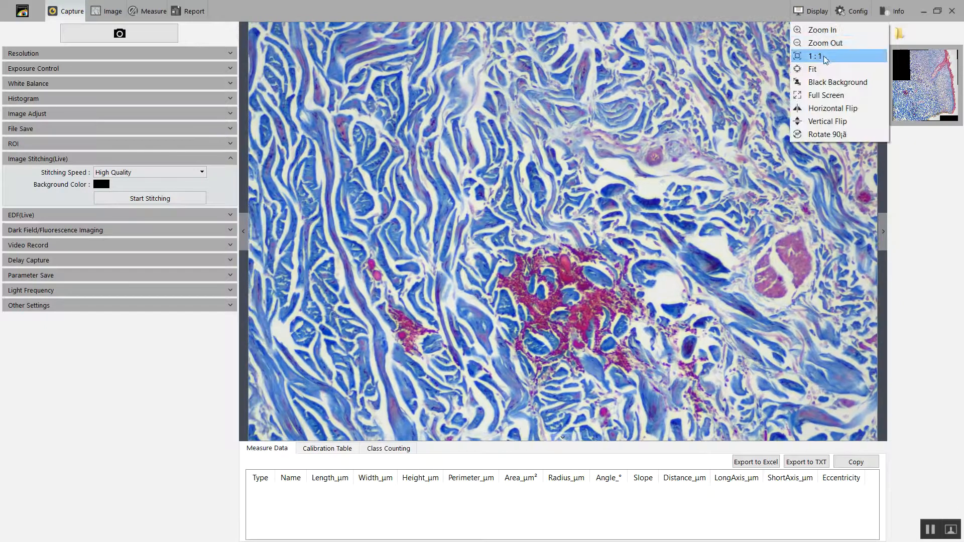
click(816, 56)
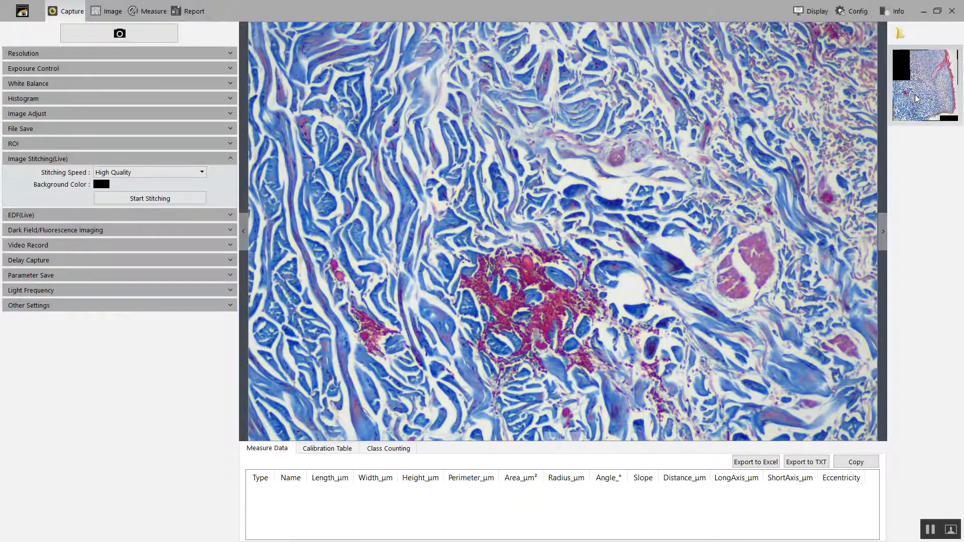
click(113, 10)
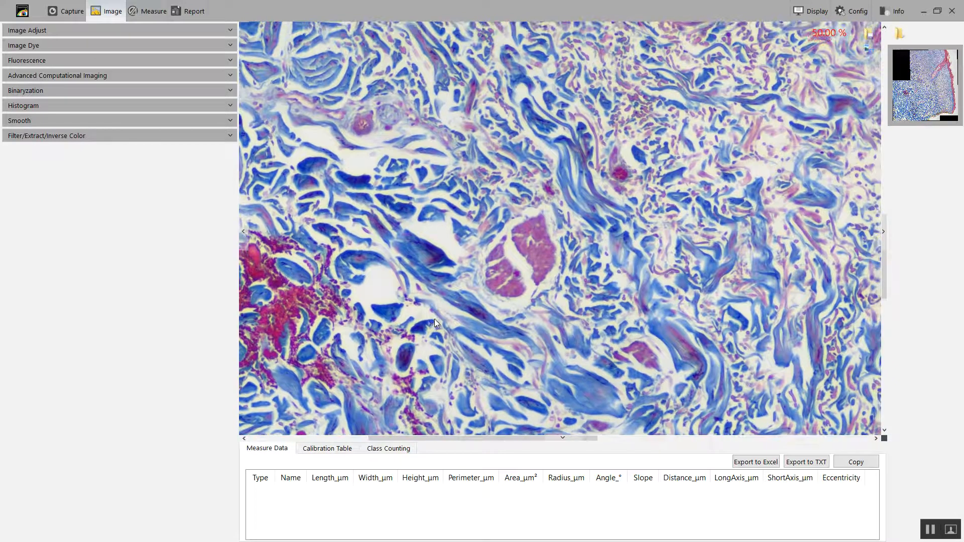
mouse_move(472, 203)
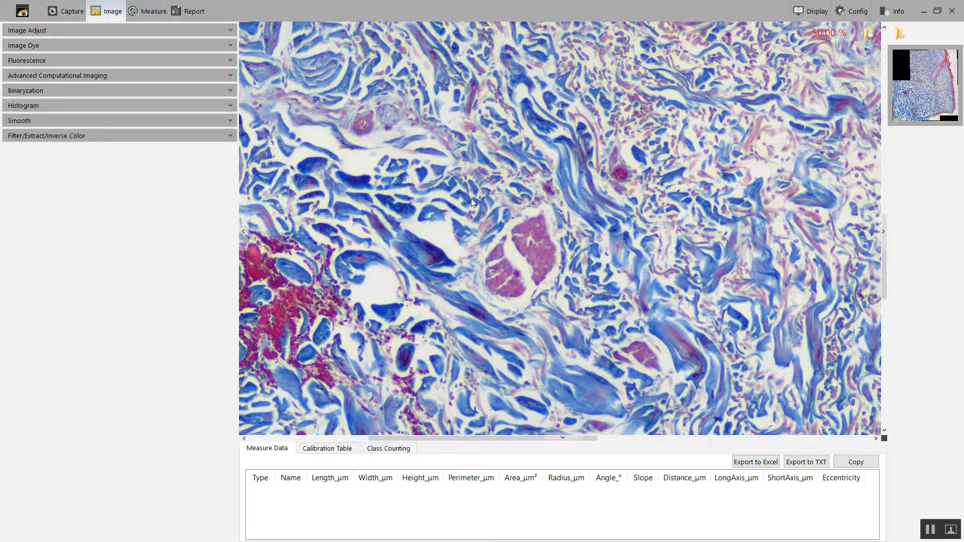